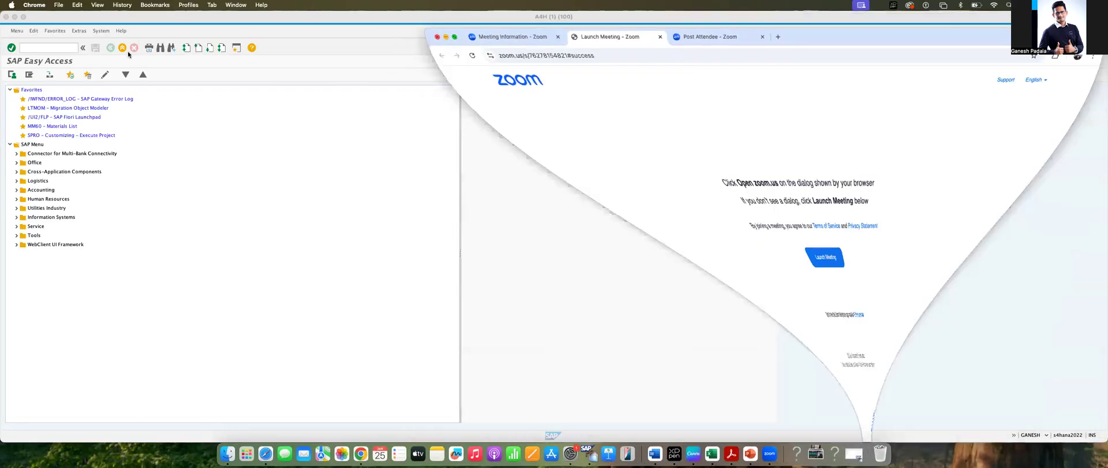
# Start transaction ME21N to create a new standard purchase order.
pyautogui.write('M')
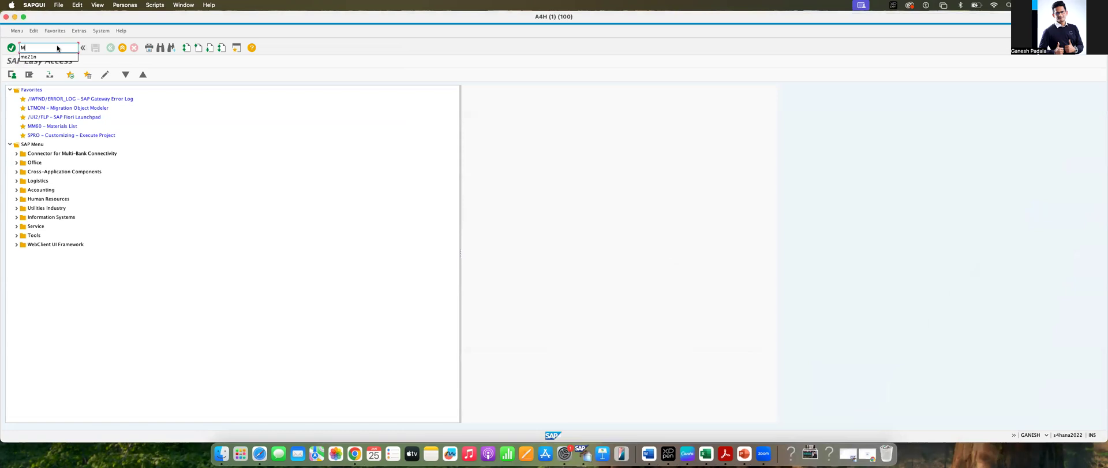
pyautogui.write('E21N')
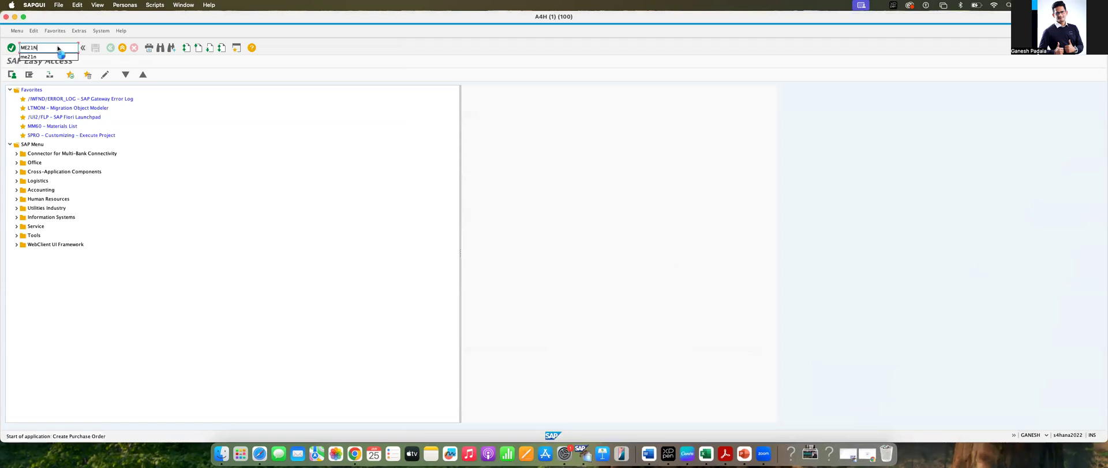
pyautogui.press('enter')
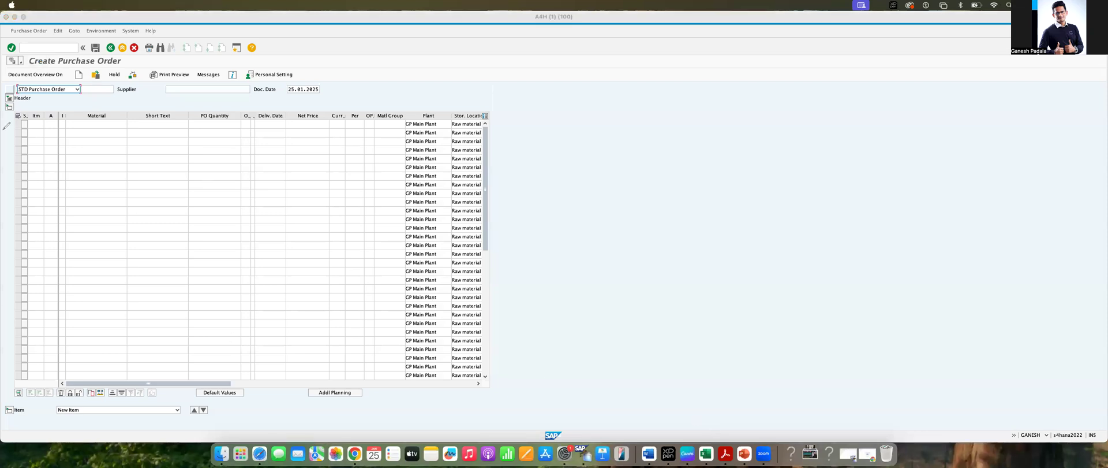
pyautogui.moveTo(16, 195)
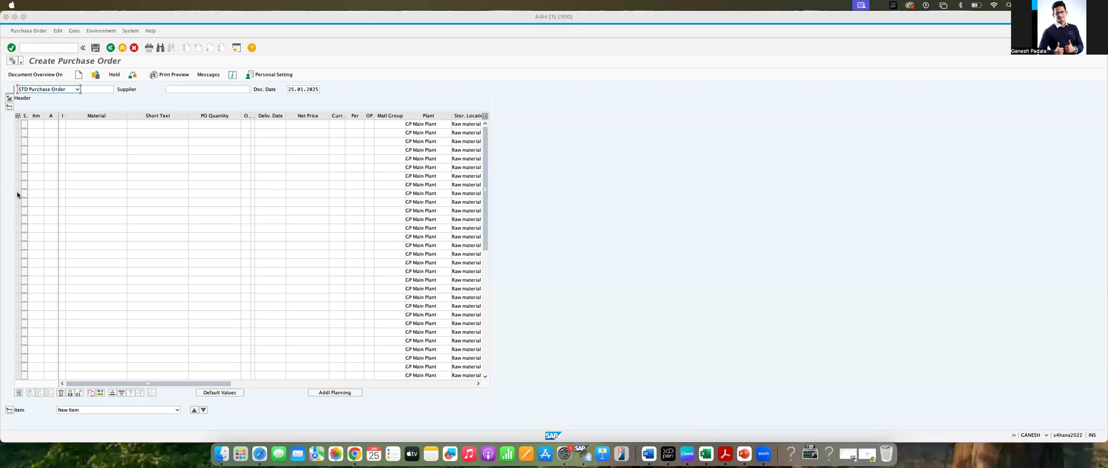
pyautogui.moveTo(28, 177)
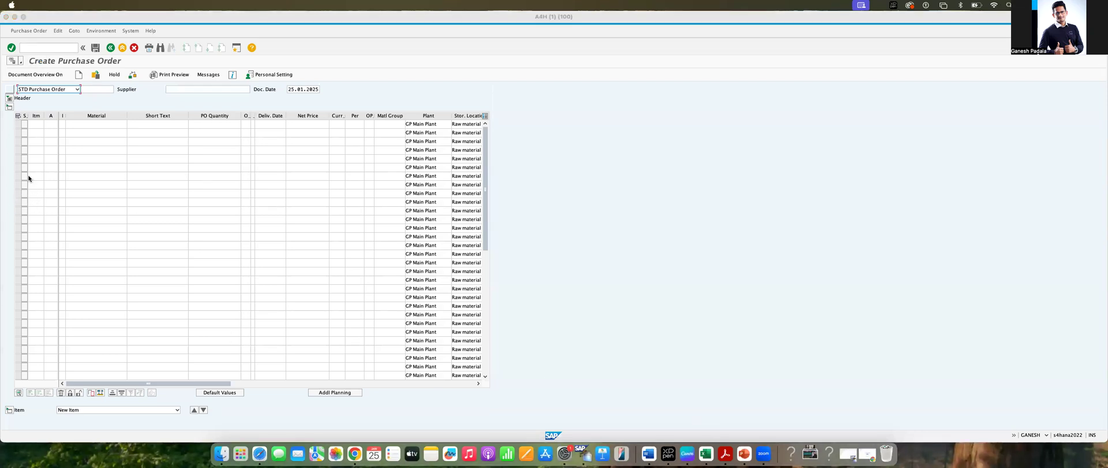
pyautogui.moveTo(1102, 168)
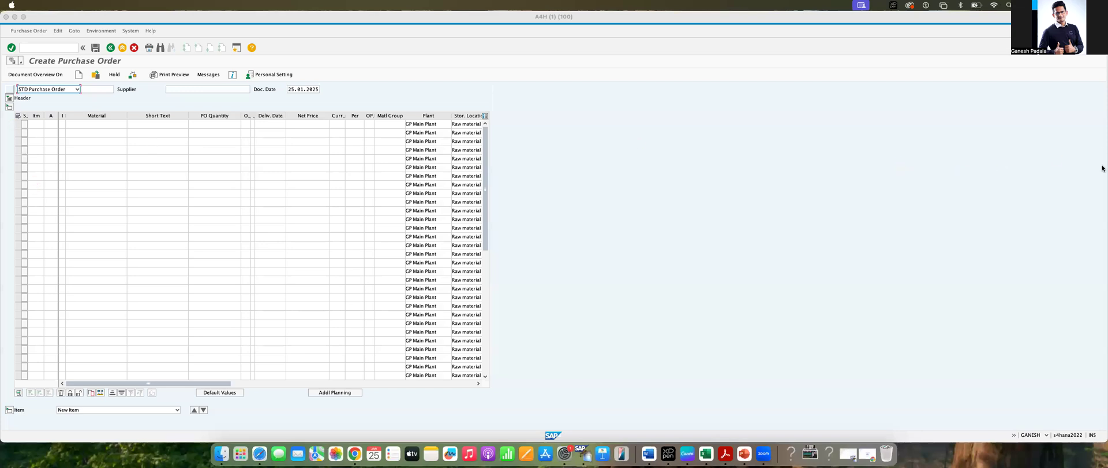
pyautogui.click(78, 89)
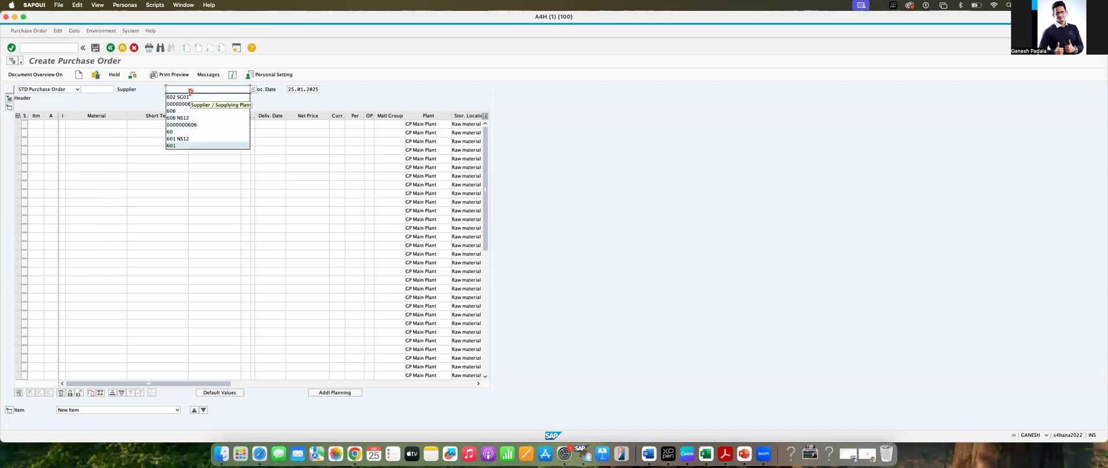
pyautogui.click(176, 138)
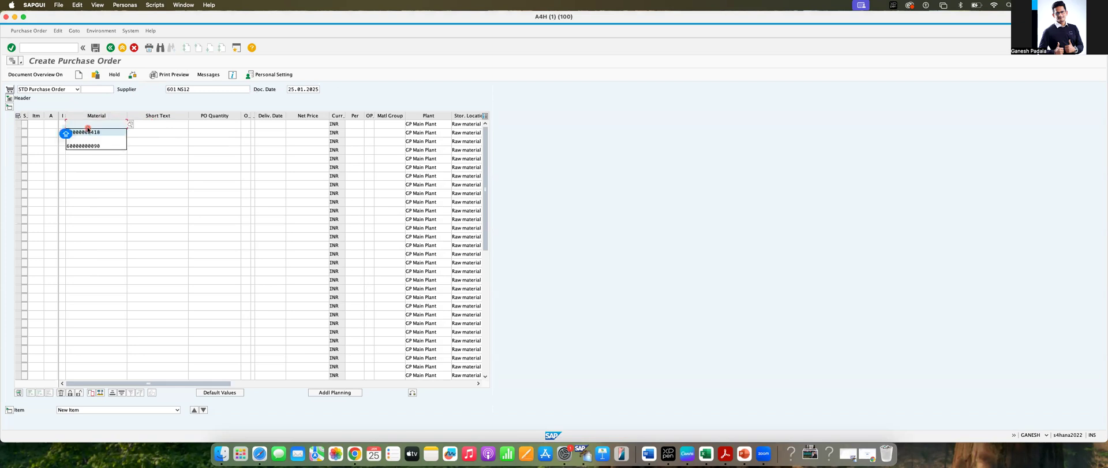
pyautogui.click(83, 145)
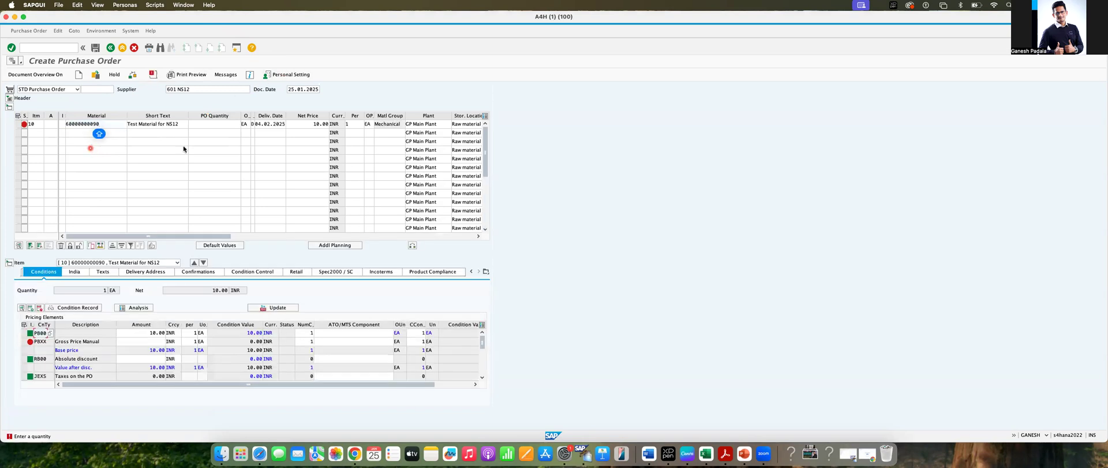
pyautogui.click(224, 124)
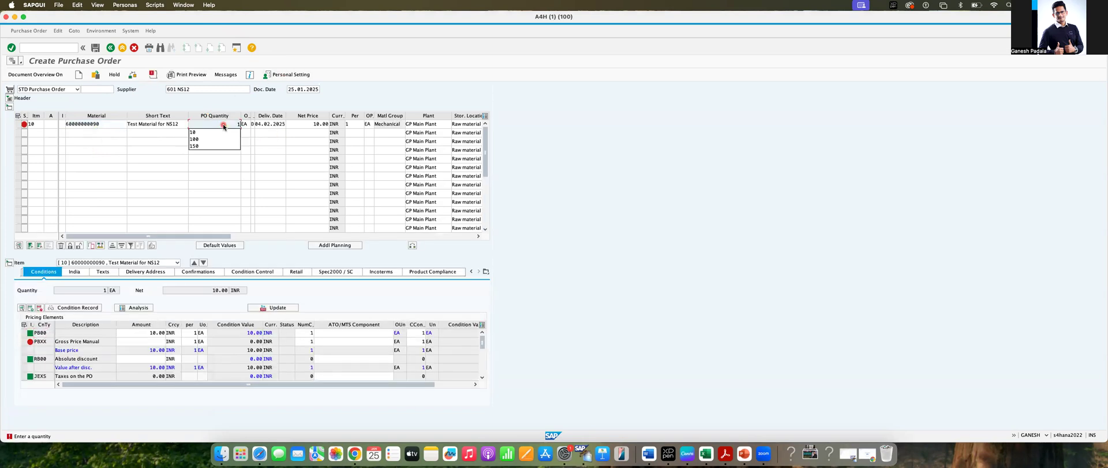
pyautogui.click(191, 132)
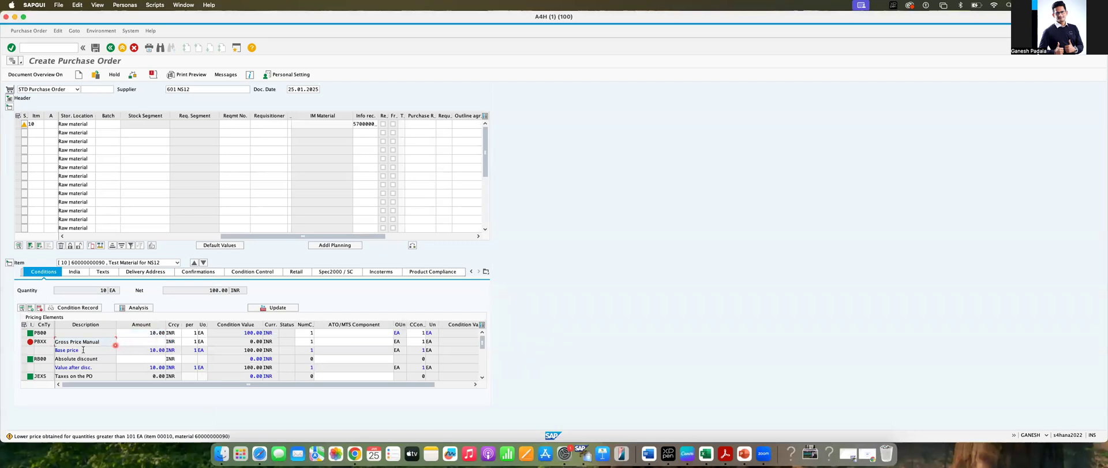
pyautogui.click(24, 333)
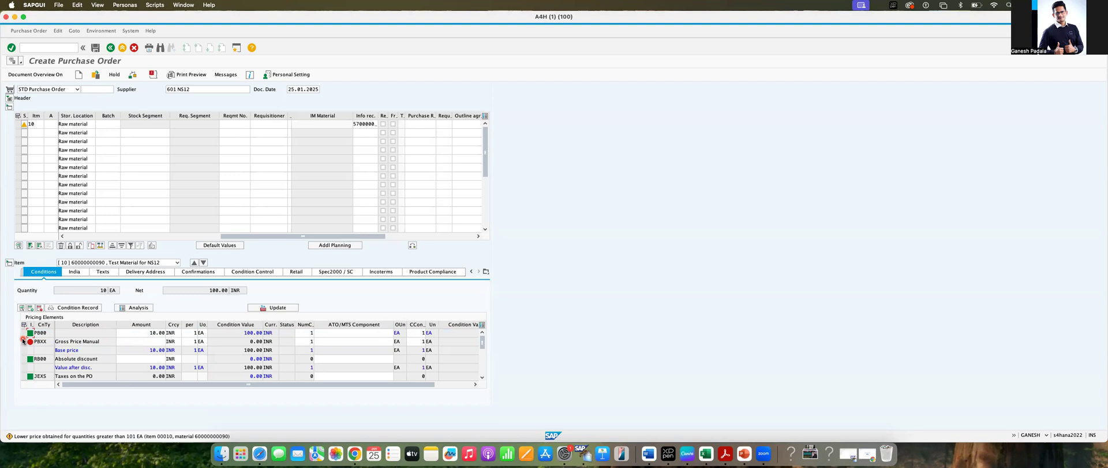
pyautogui.click(40, 331)
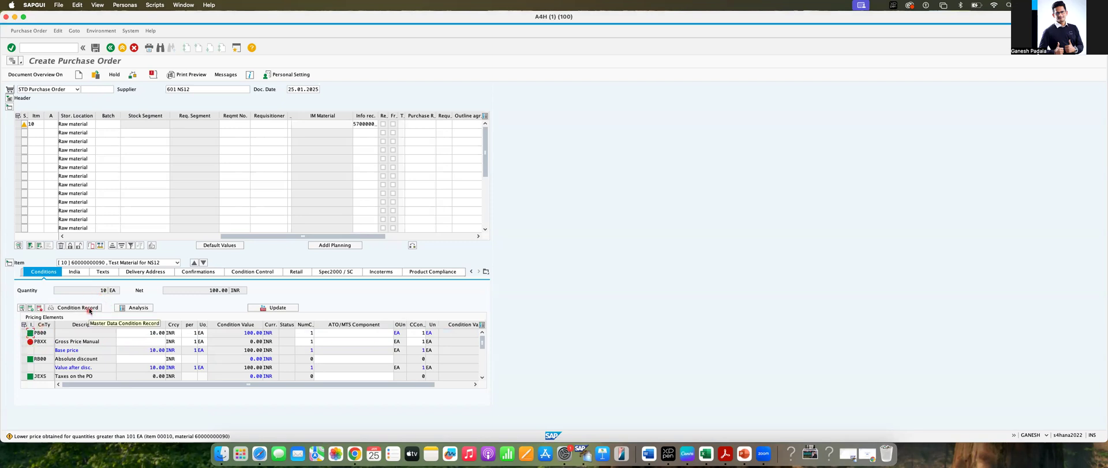
# Review the item's pricing analysis and the PBXX step in the ZDOM procedure's control data.
pyautogui.click(138, 307)
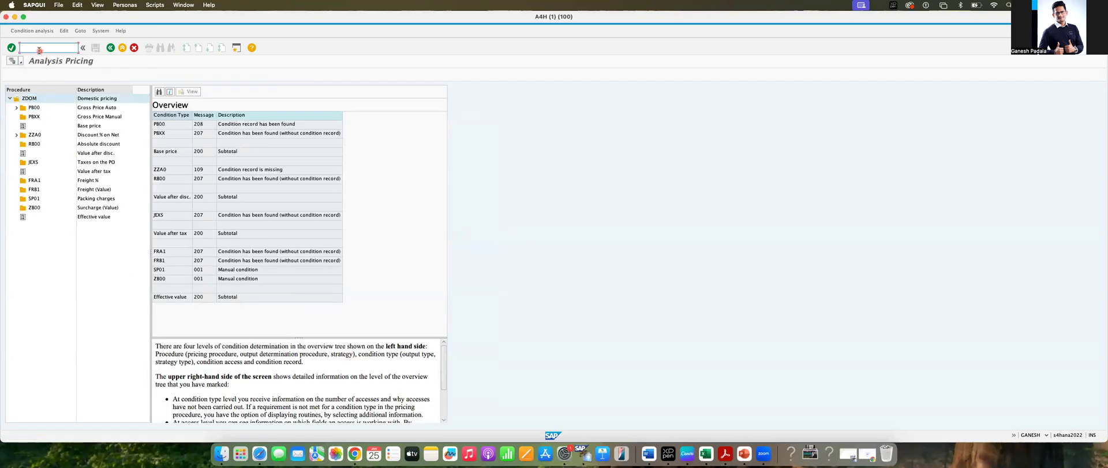
pyautogui.write('/N')
pyautogui.write('ZD')
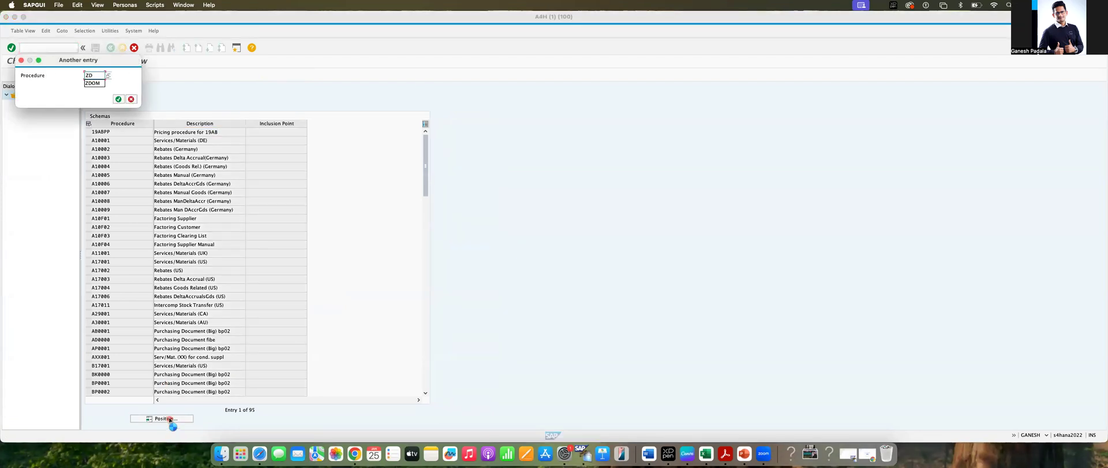
pyautogui.click(117, 99)
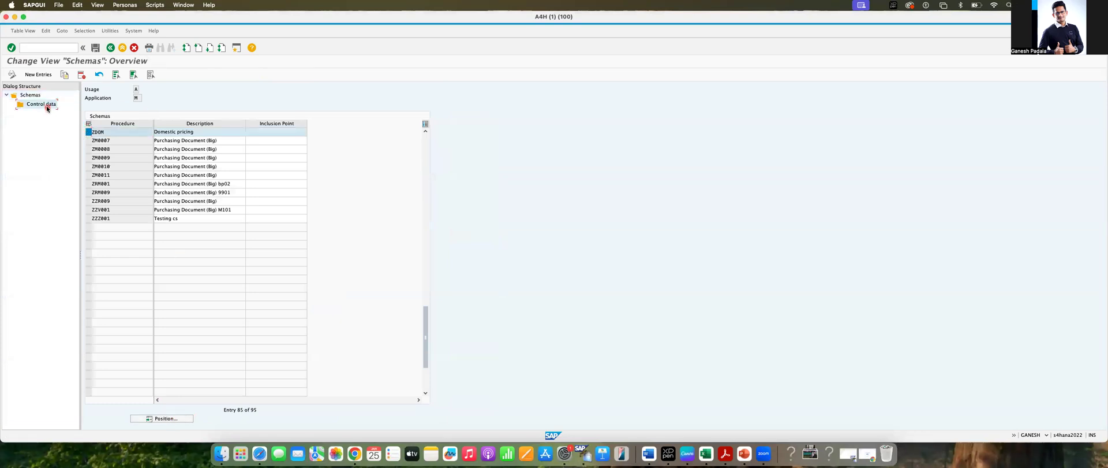
pyautogui.doubleClick(40, 103)
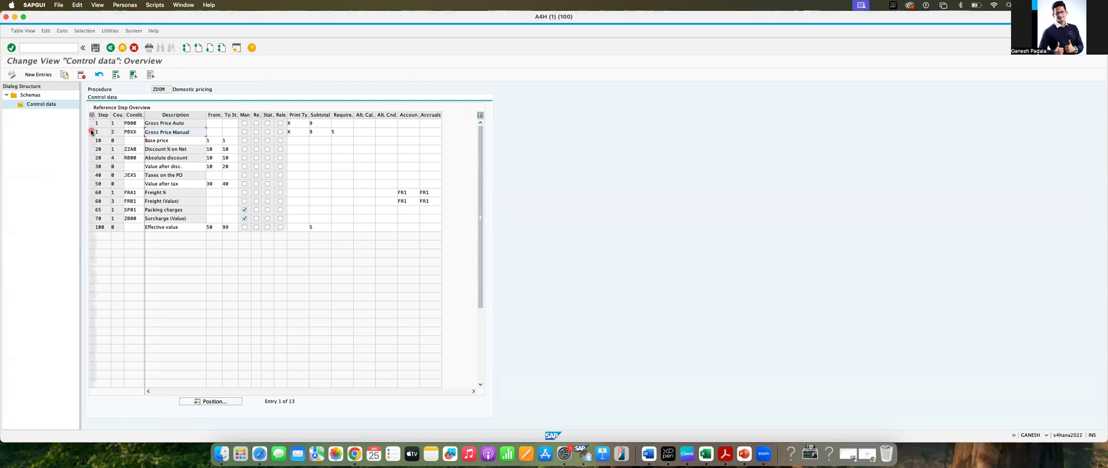
pyautogui.click(92, 123)
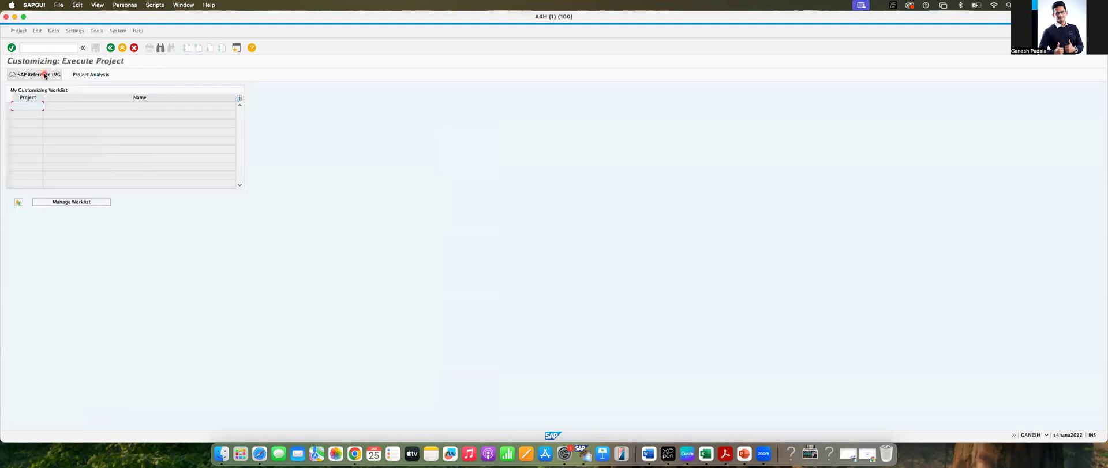
# Expand the IMG to Materials Management > Purchasing > Conditions > Define Price Determination Process.
pyautogui.click(36, 74)
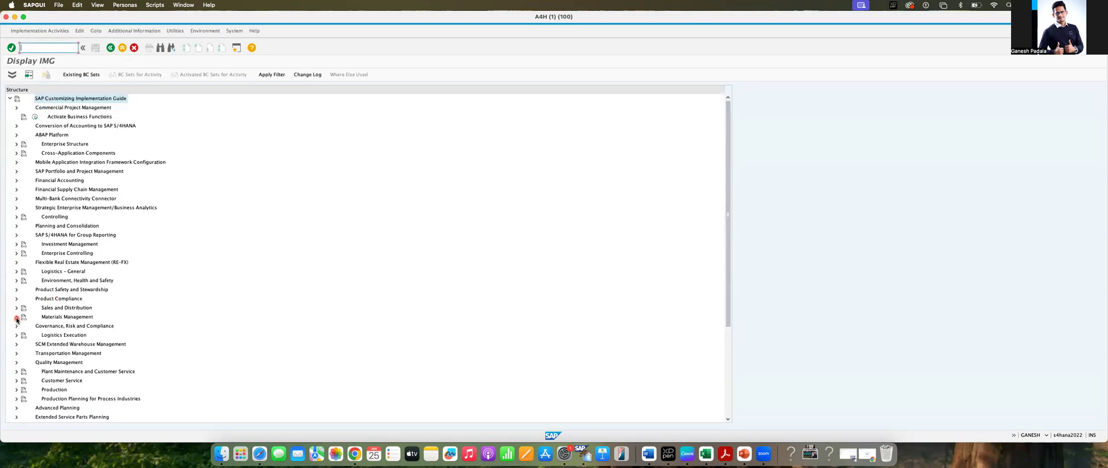
pyautogui.click(16, 317)
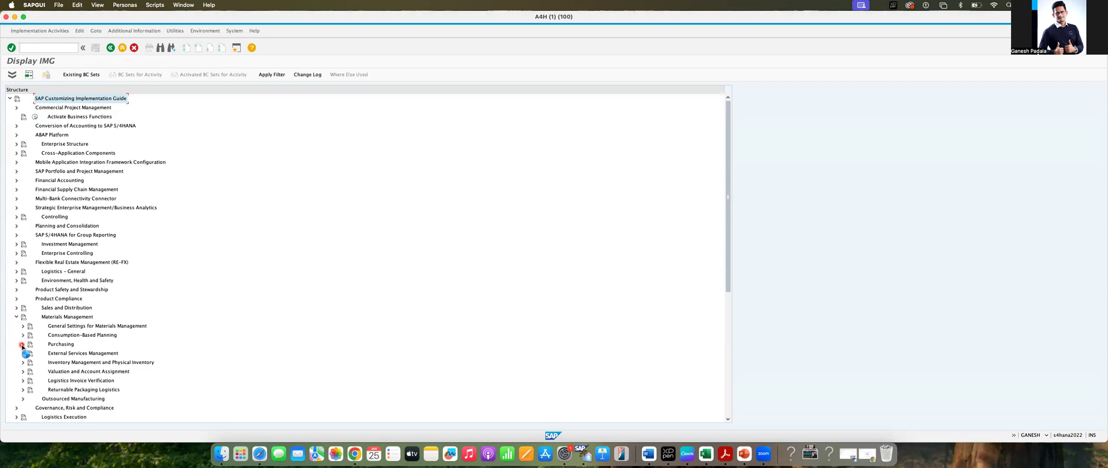
pyautogui.click(22, 344)
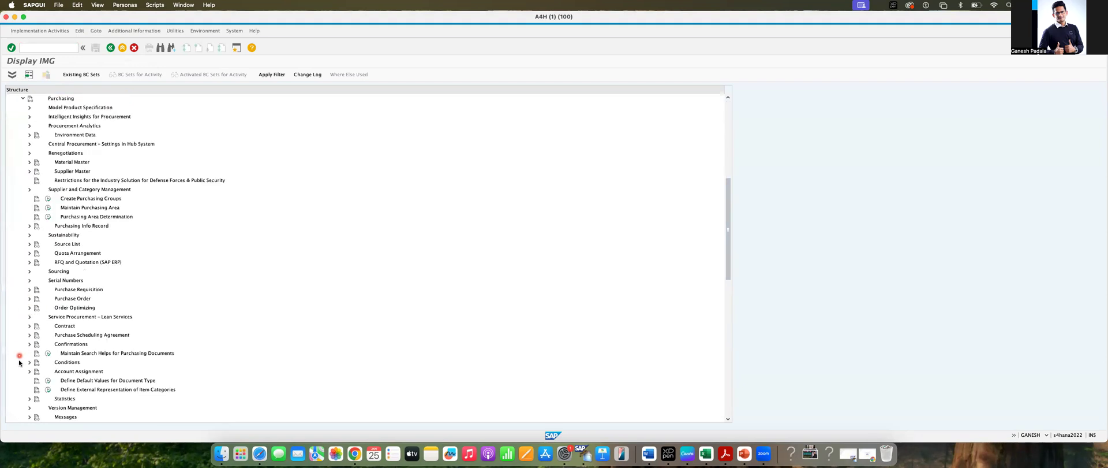
pyautogui.click(30, 361)
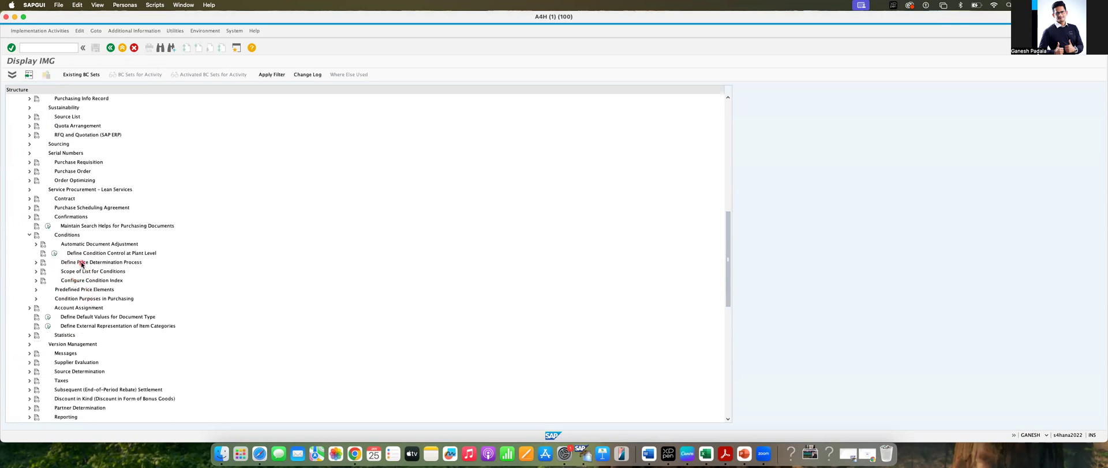
pyautogui.click(35, 262)
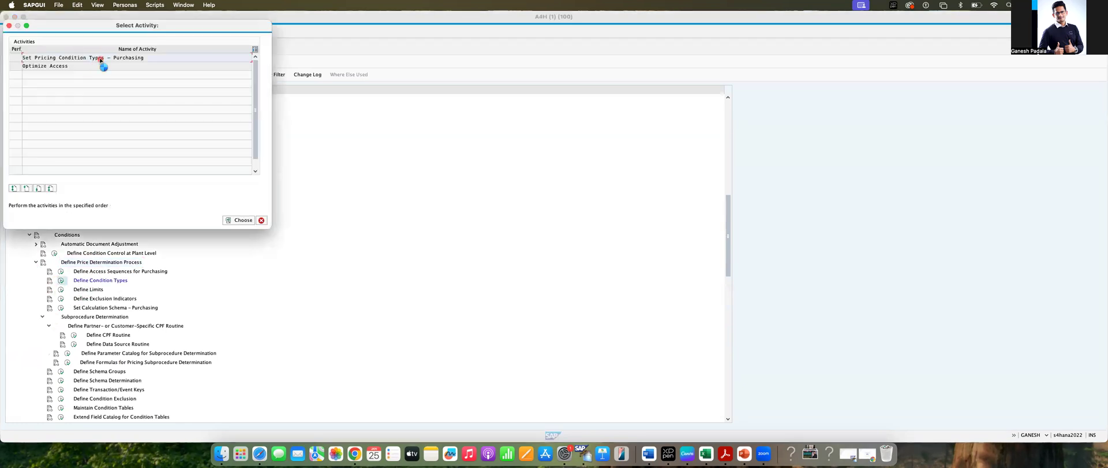
# Set condition type PB00's exclusion indicator to X (Basic Price) and save to the customizing request.
pyautogui.click(243, 219)
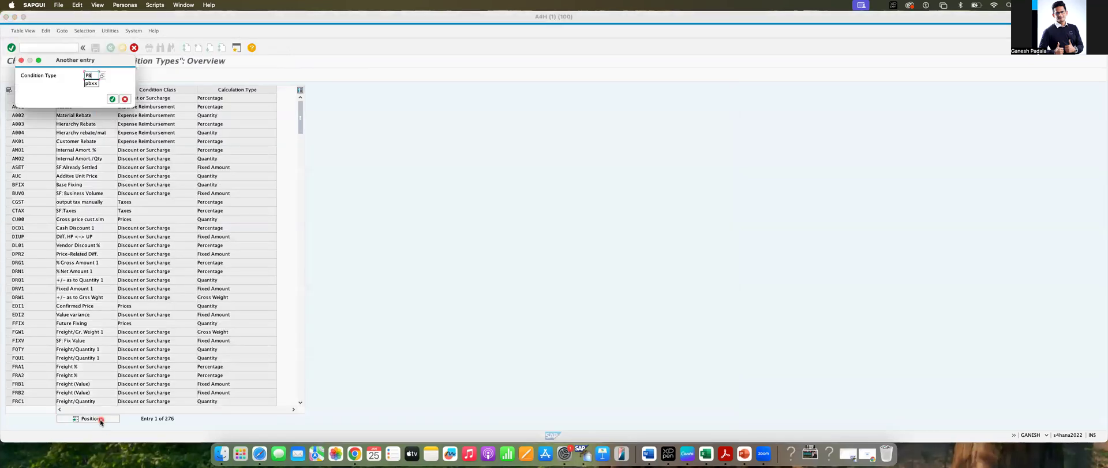
pyautogui.click(111, 98)
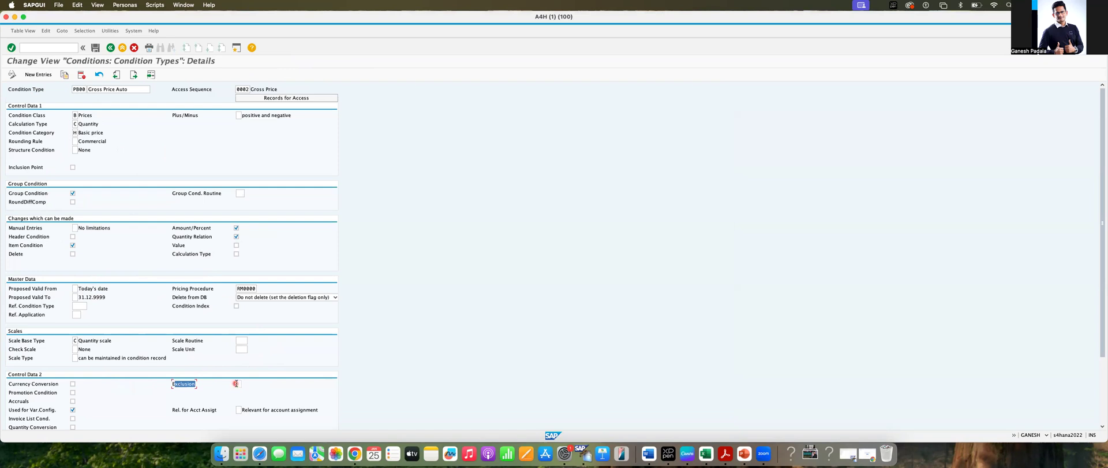
pyautogui.click(237, 383)
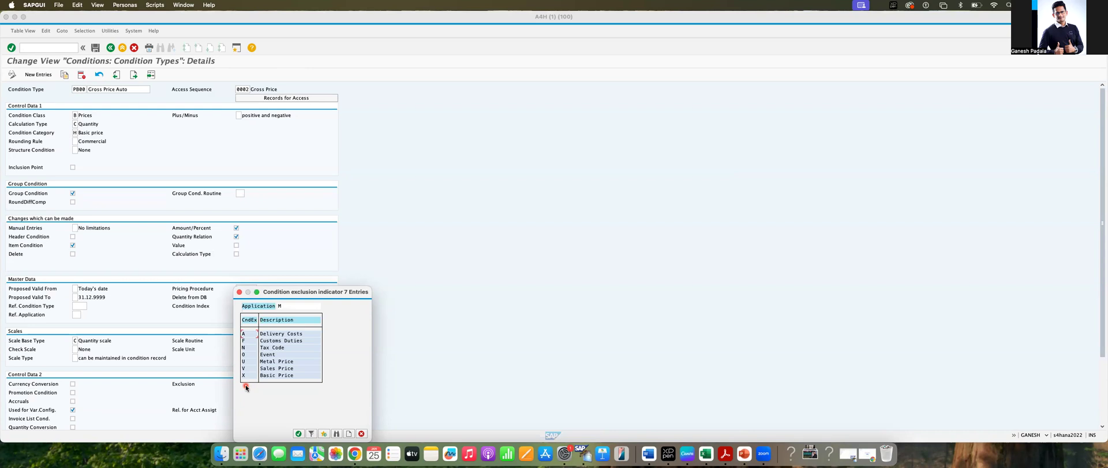
pyautogui.click(246, 376)
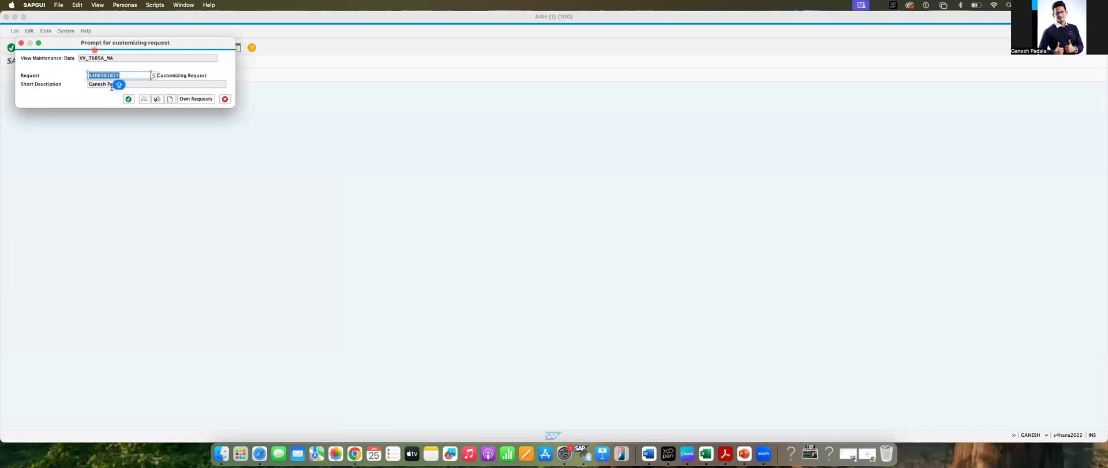
pyautogui.click(128, 98)
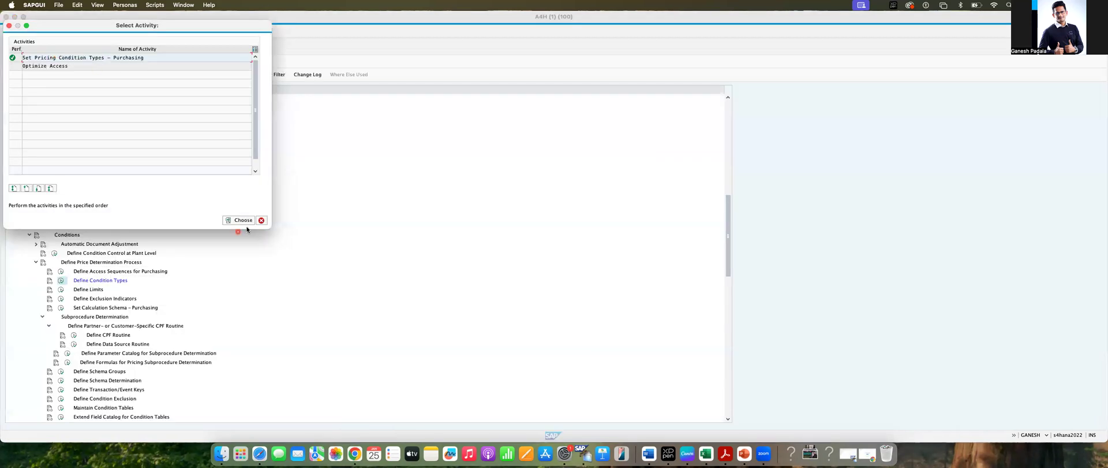
pyautogui.click(242, 220)
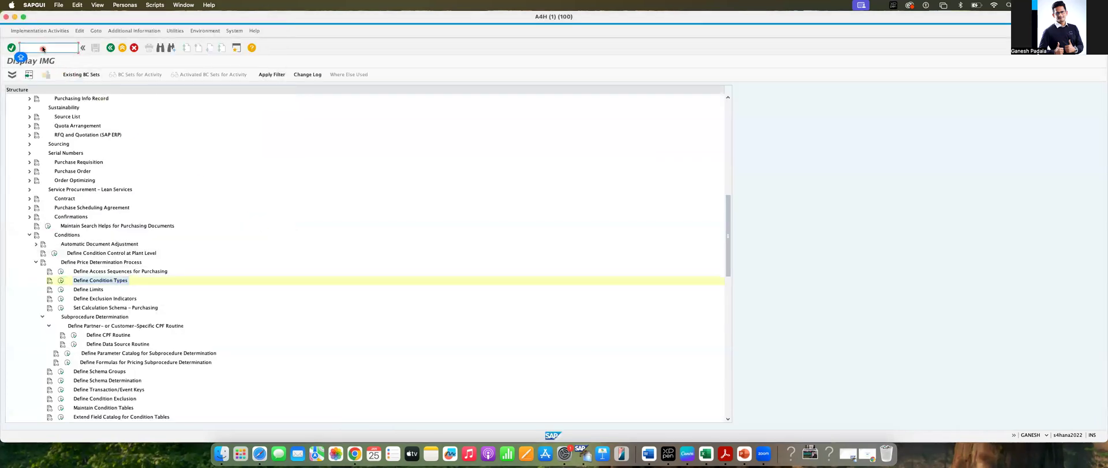
# Start a new ME21N order, then review PBXX's blank exclusion setting via /nm/06.
pyautogui.write('/NME21N')
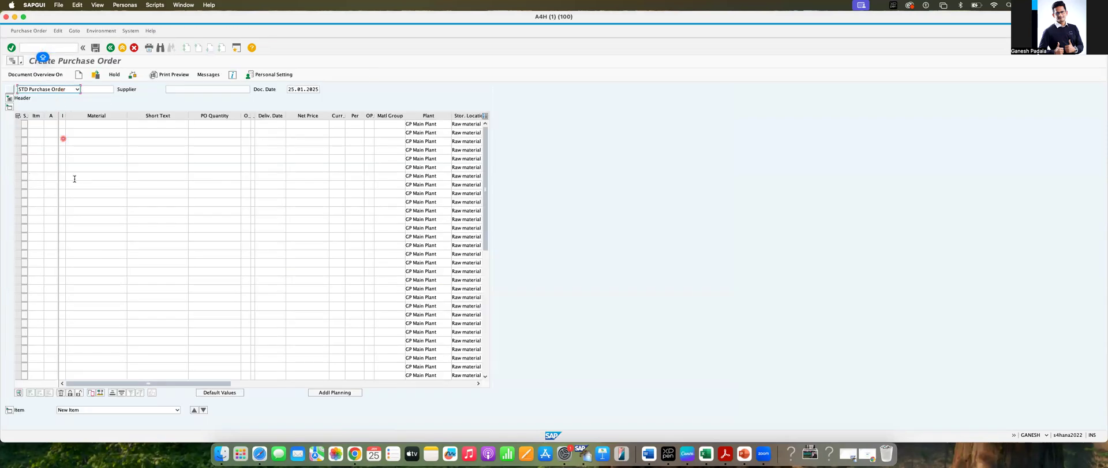
pyautogui.moveTo(645, 453)
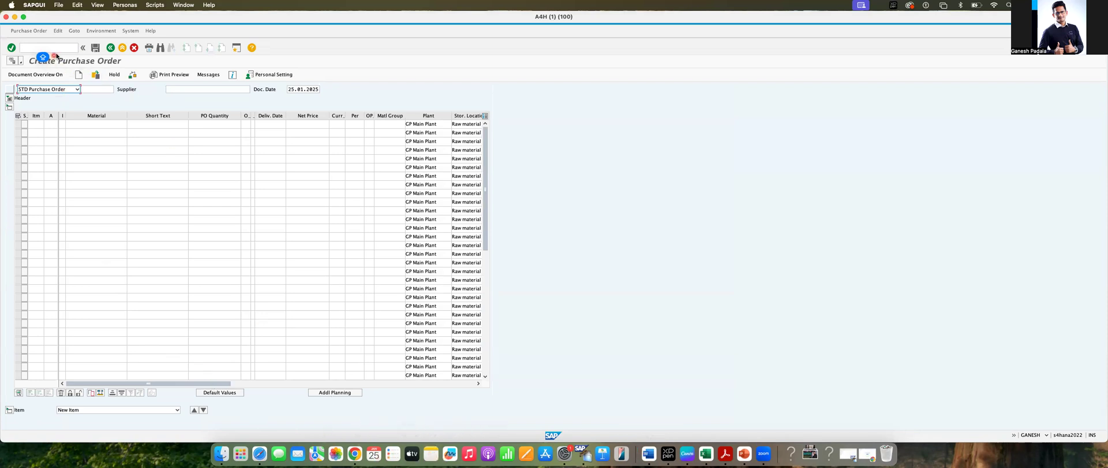
pyautogui.write('/NM')
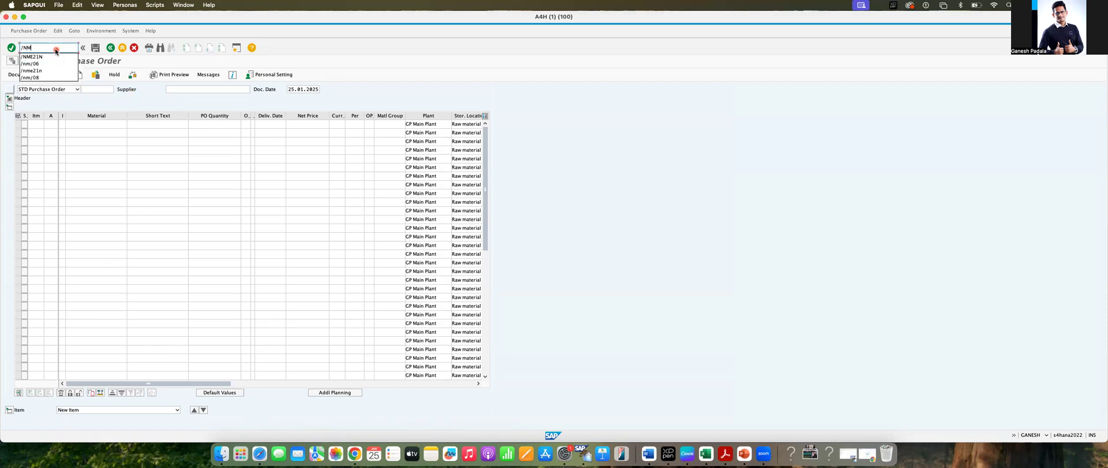
pyautogui.click(30, 63)
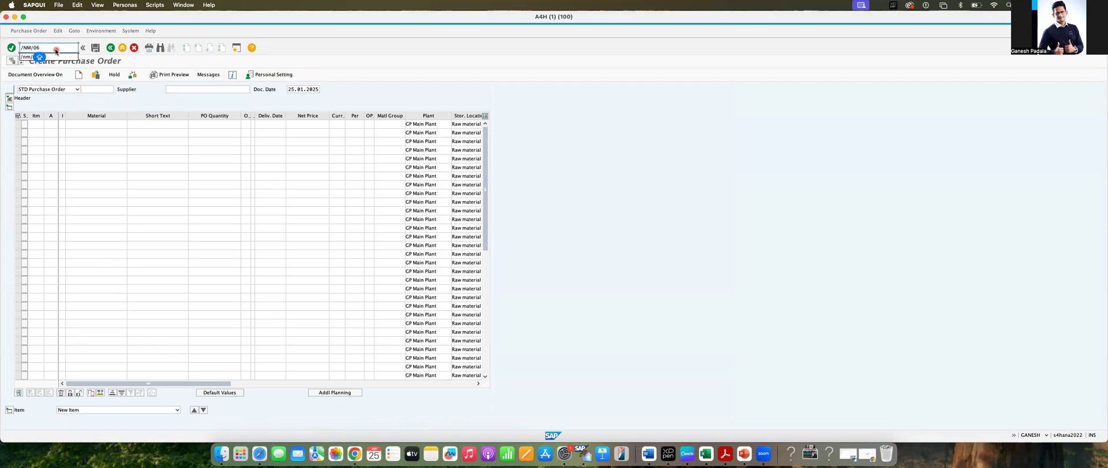
pyautogui.press('Enter')
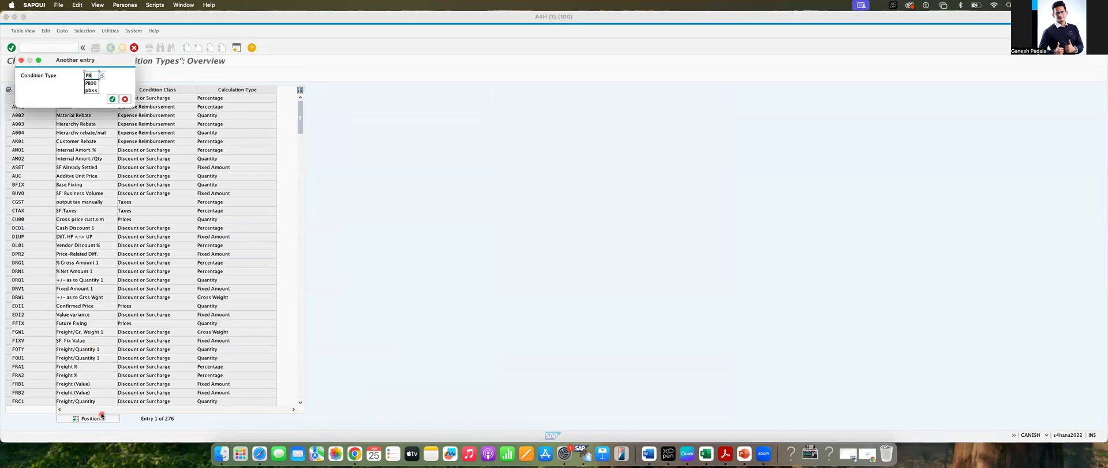
pyautogui.click(111, 98)
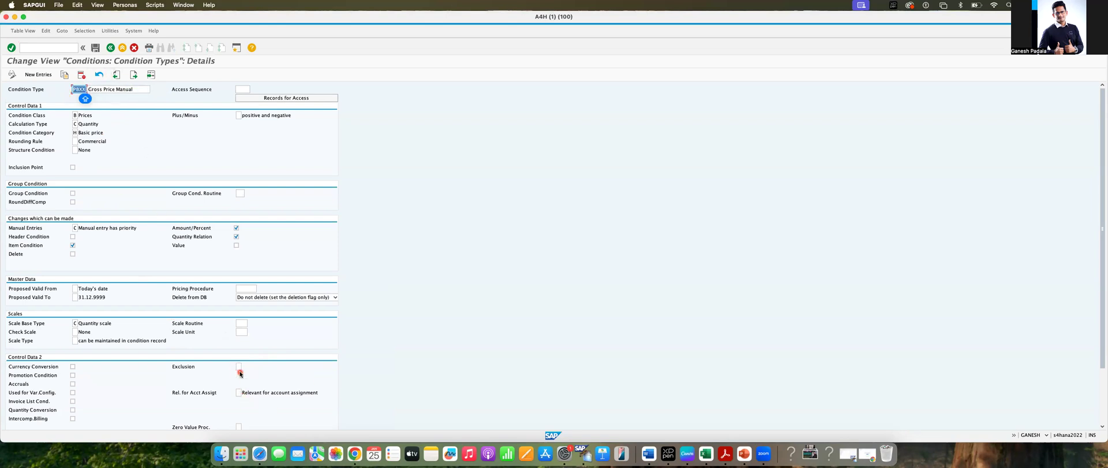
pyautogui.click(240, 370)
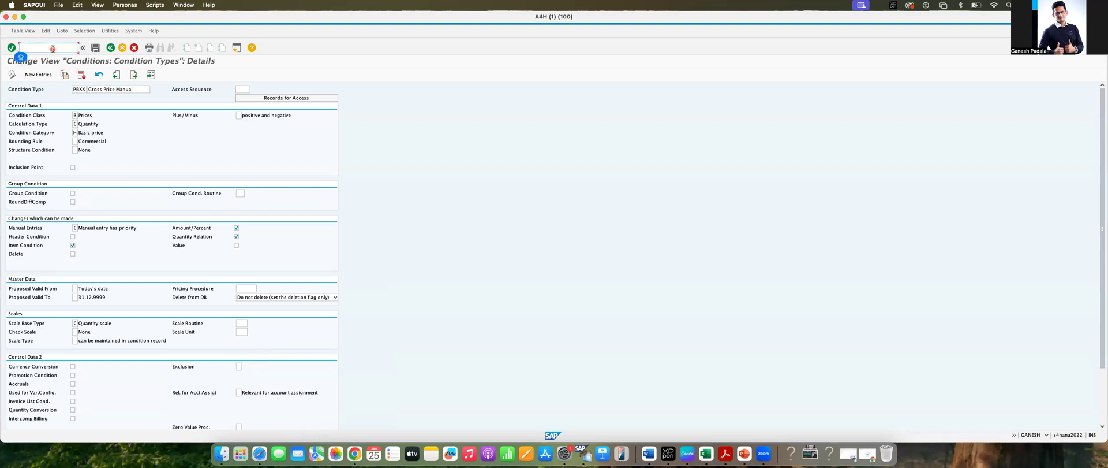
pyautogui.write('/')
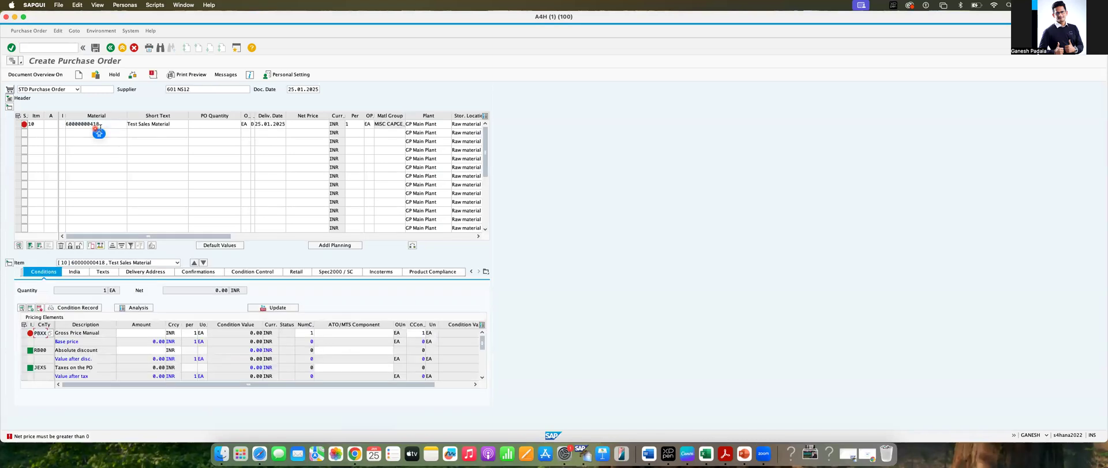
pyautogui.click(110, 127)
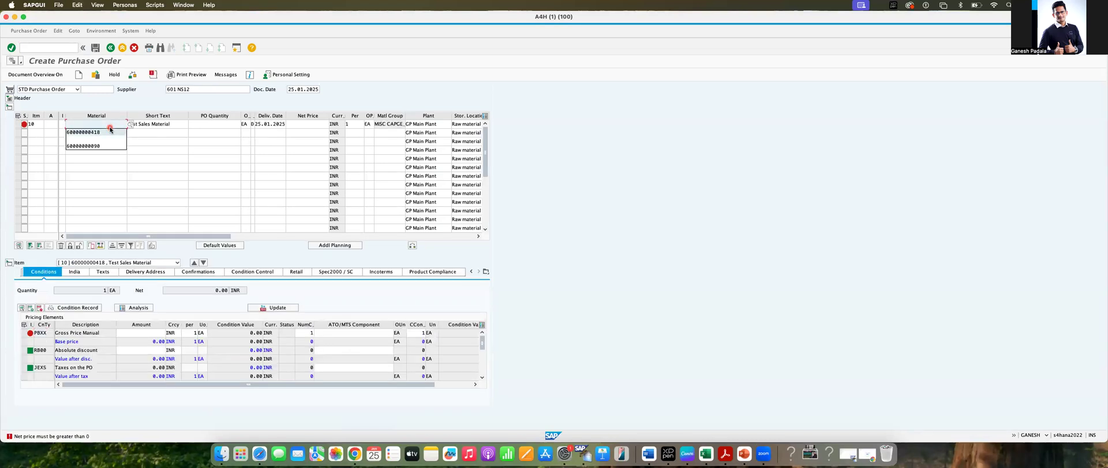
pyautogui.click(82, 146)
pyautogui.write('10')
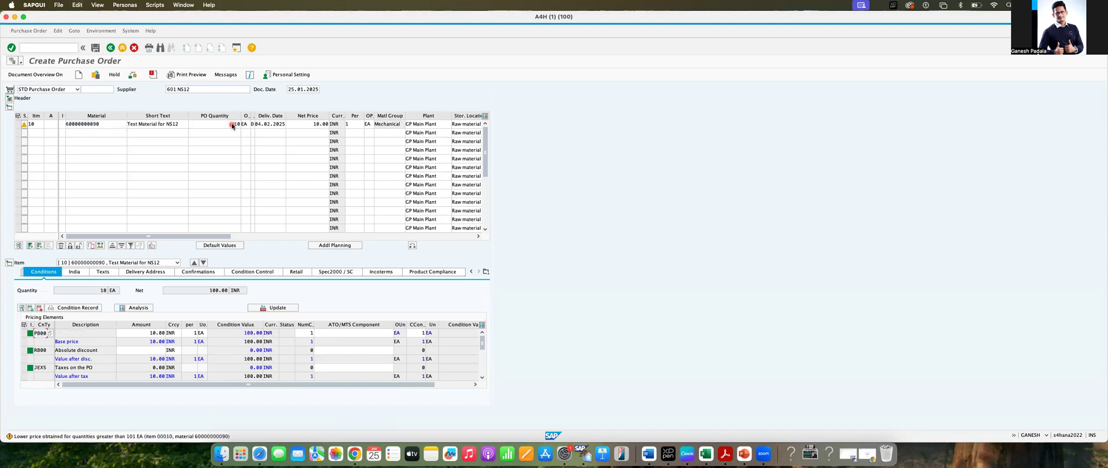
pyautogui.click(95, 124)
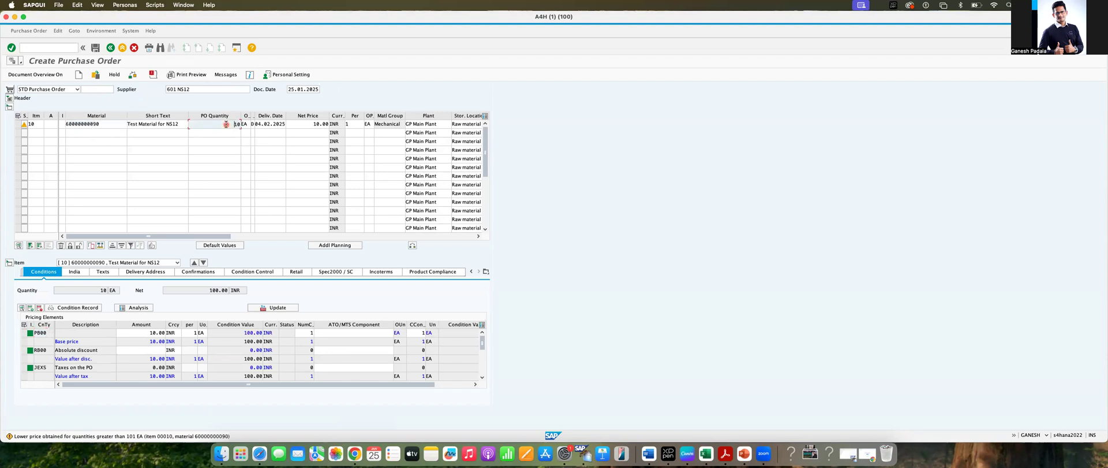
pyautogui.write('20')
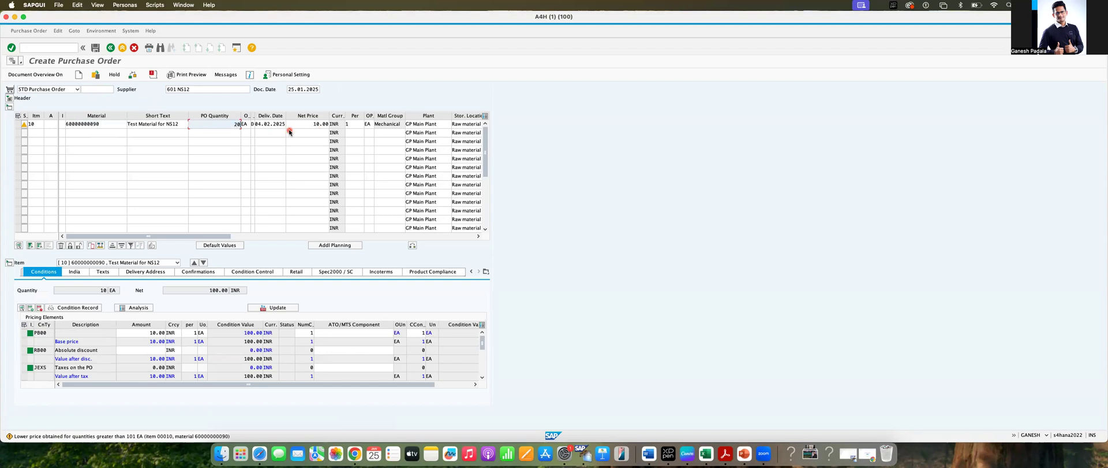